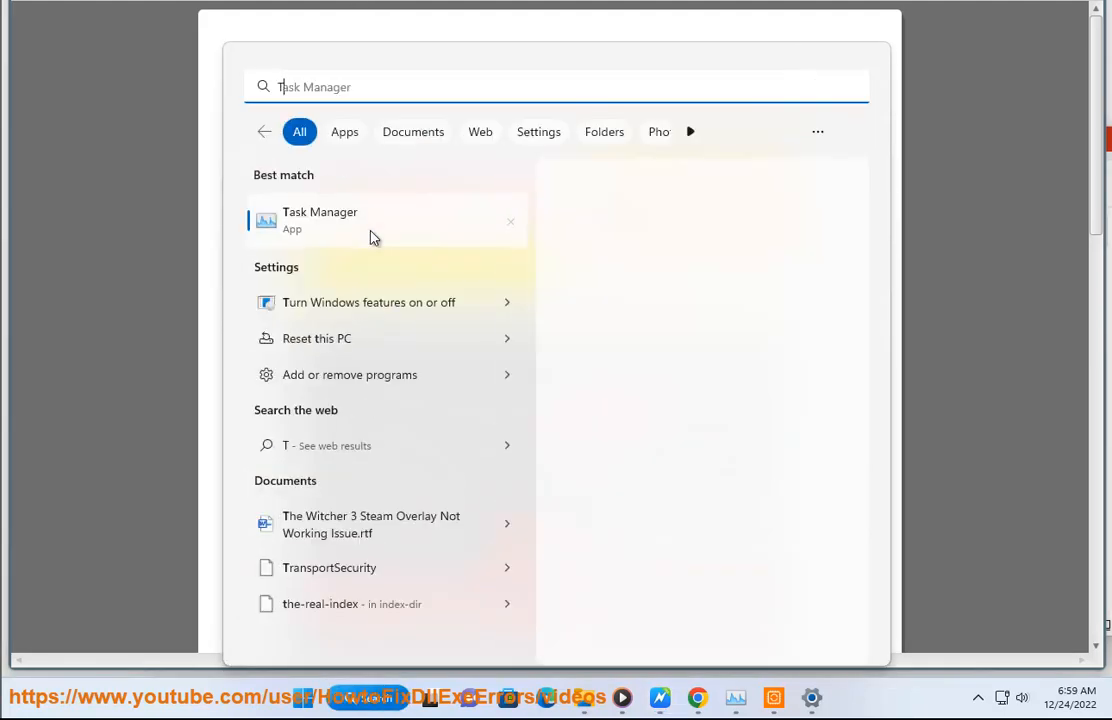
Launch Task Manager from search and show the detailed process list, selecting Background Task Host.
click(320, 220)
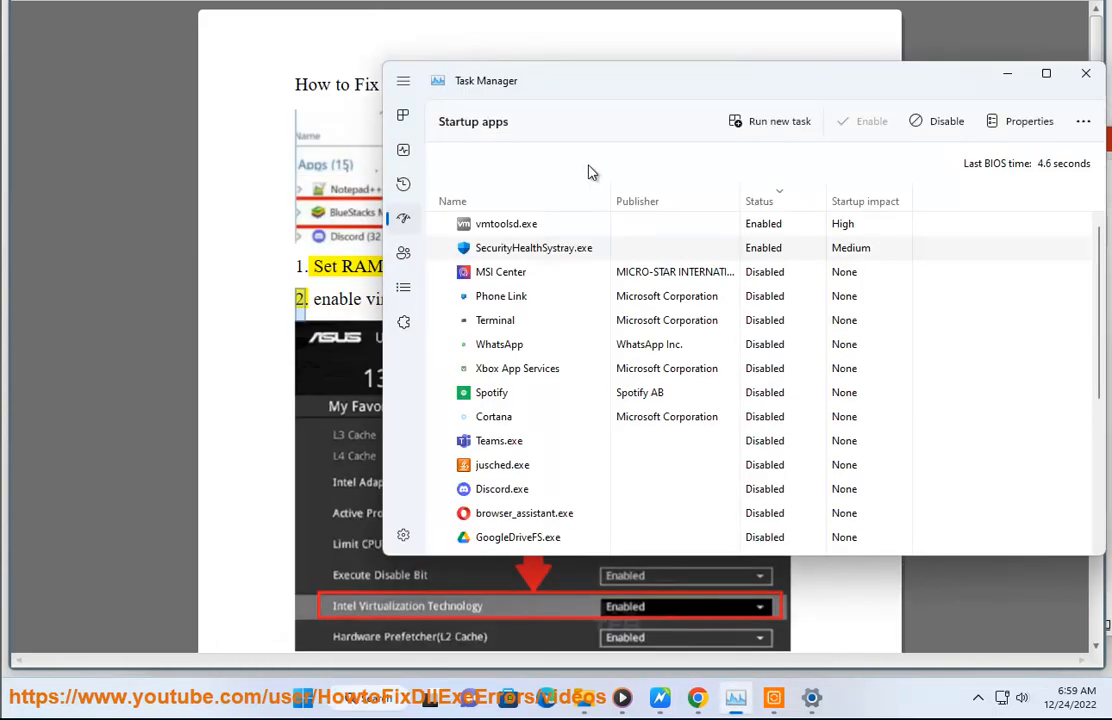
mouse_move(404, 292)
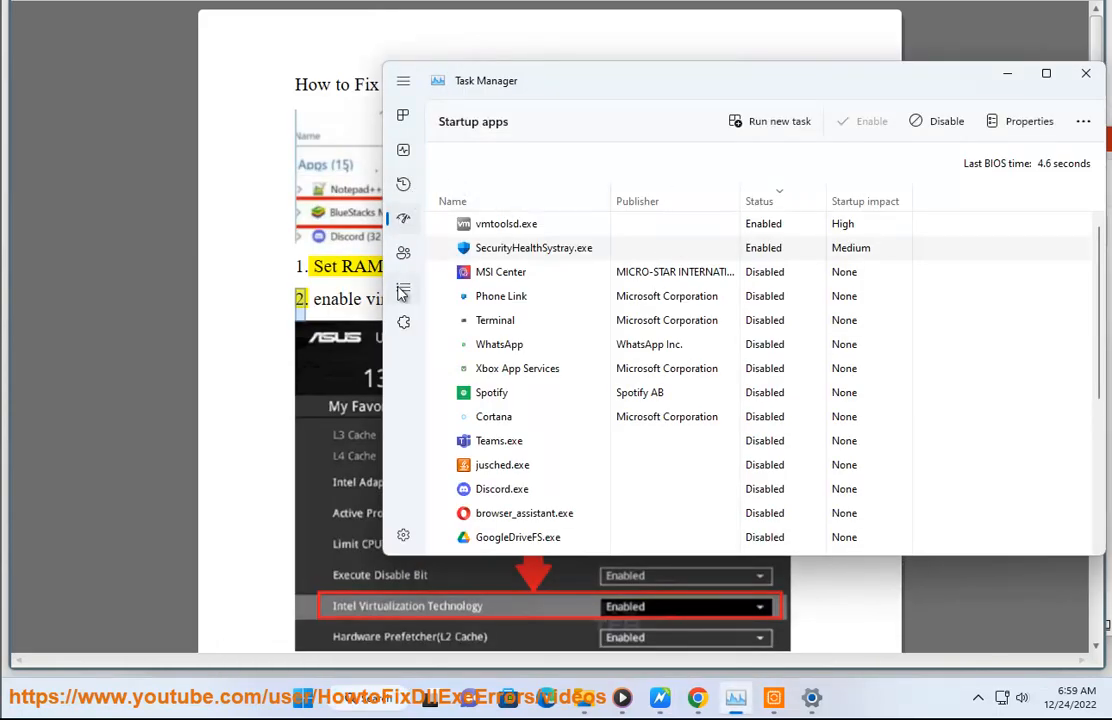
click(404, 288)
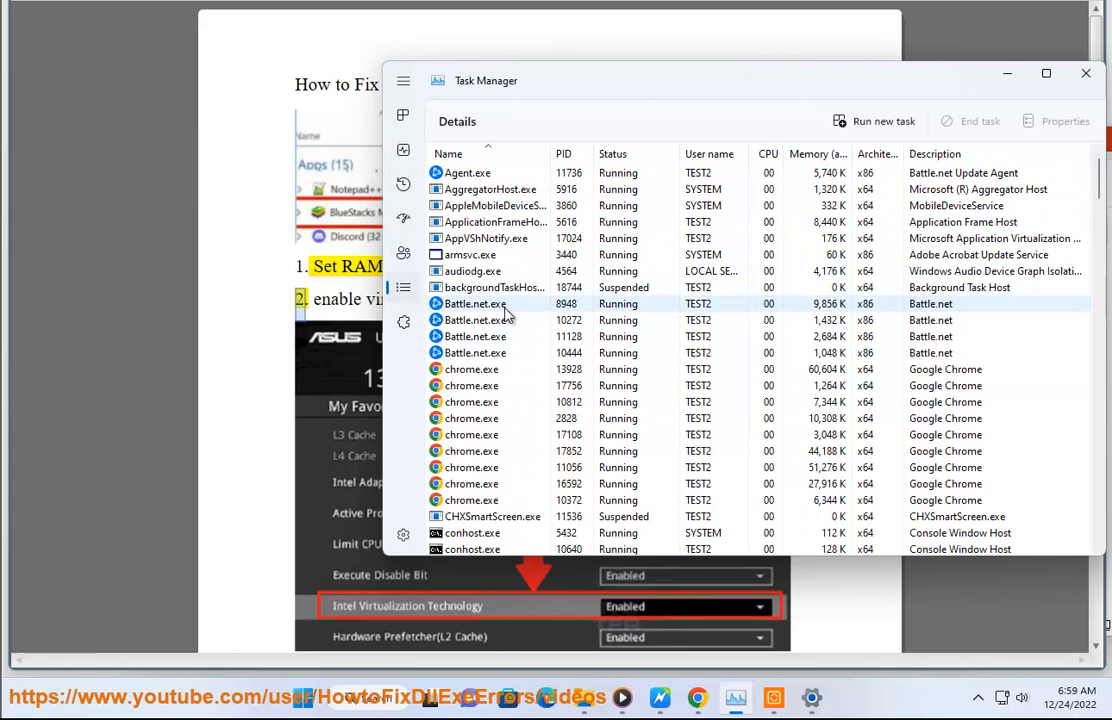
click(476, 320)
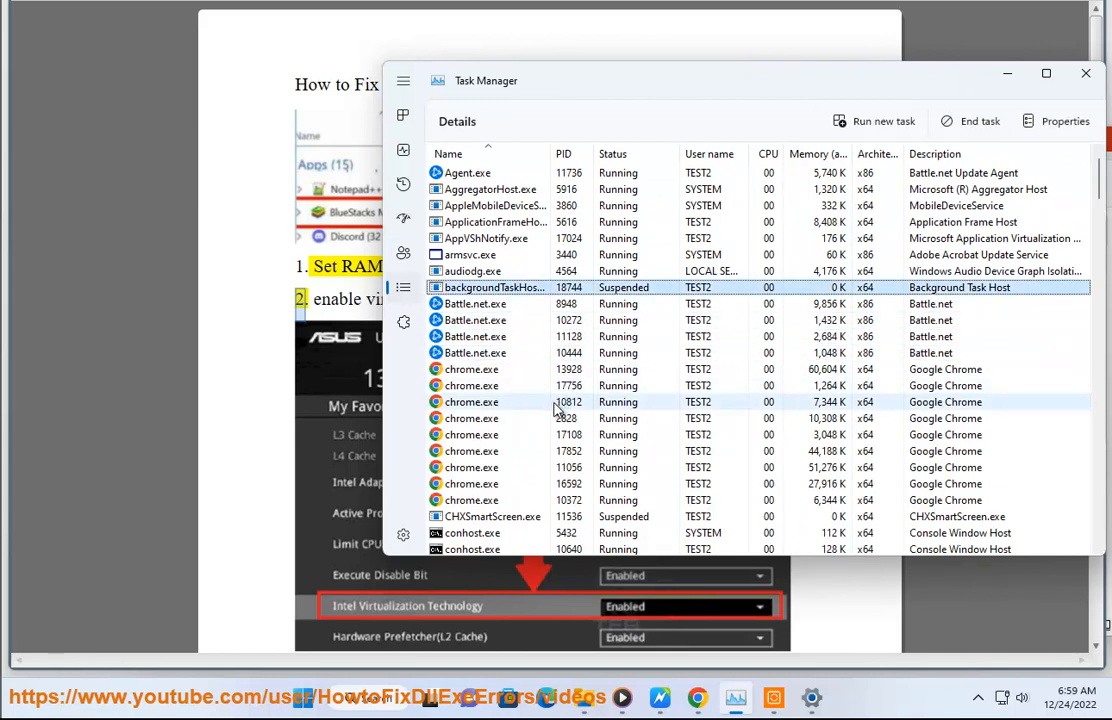
Select a Battle.net process, bring up its context actions and confirm a choice.
click(476, 336)
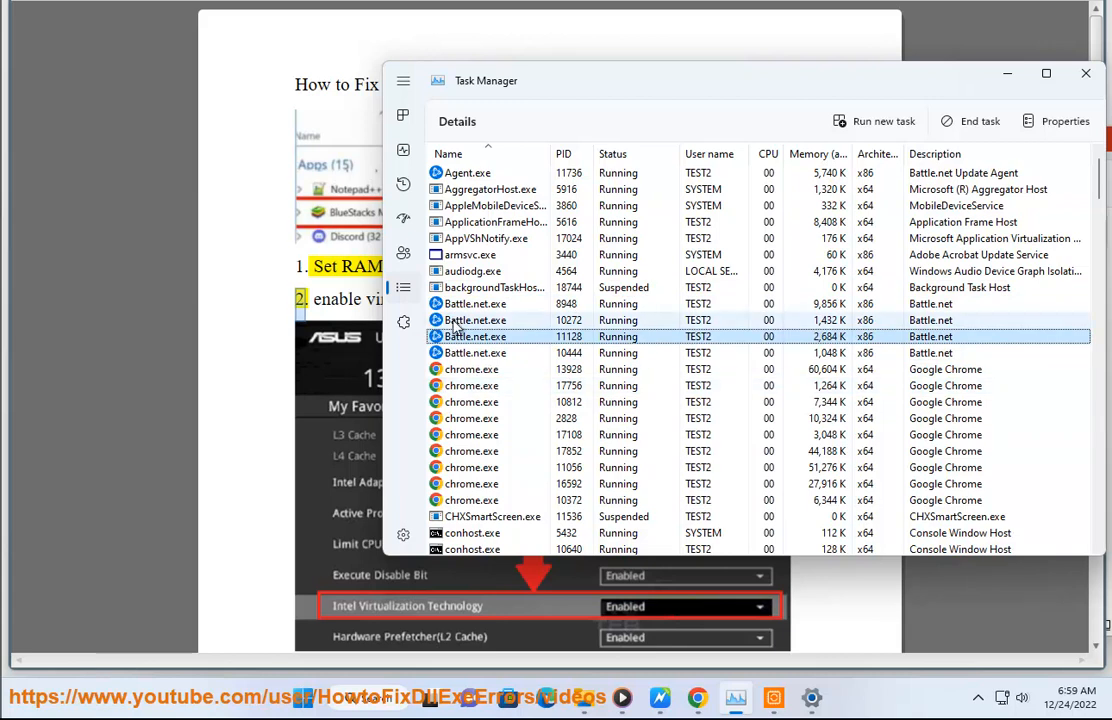
right_click(476, 336)
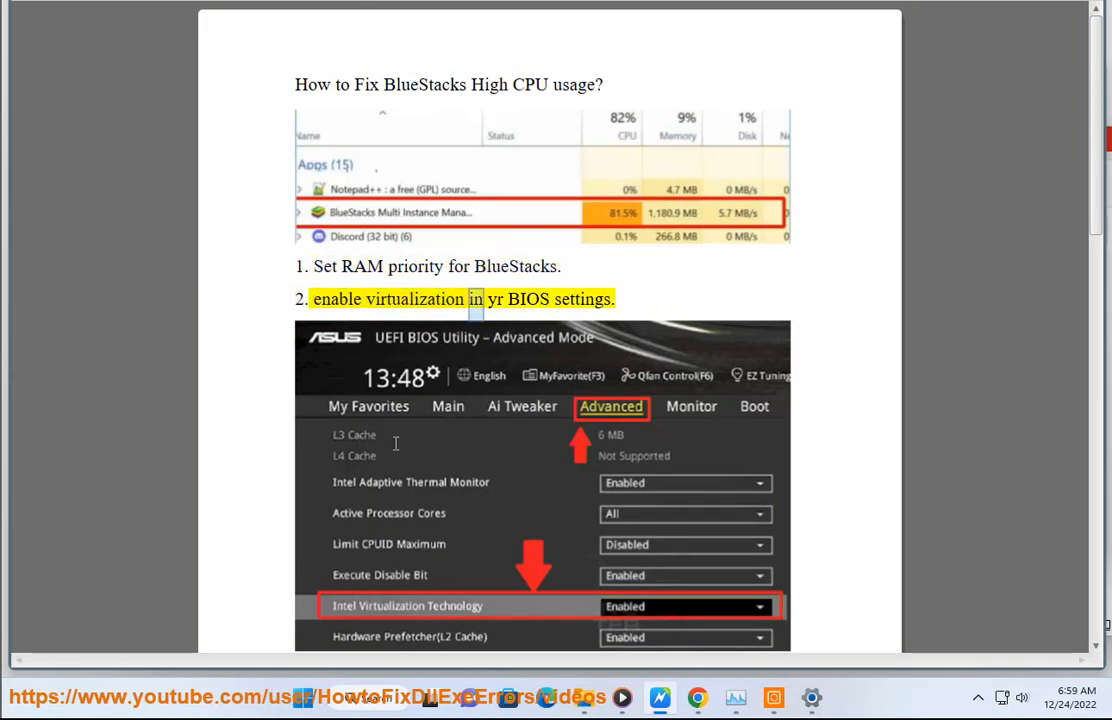
scroll(down, 3)
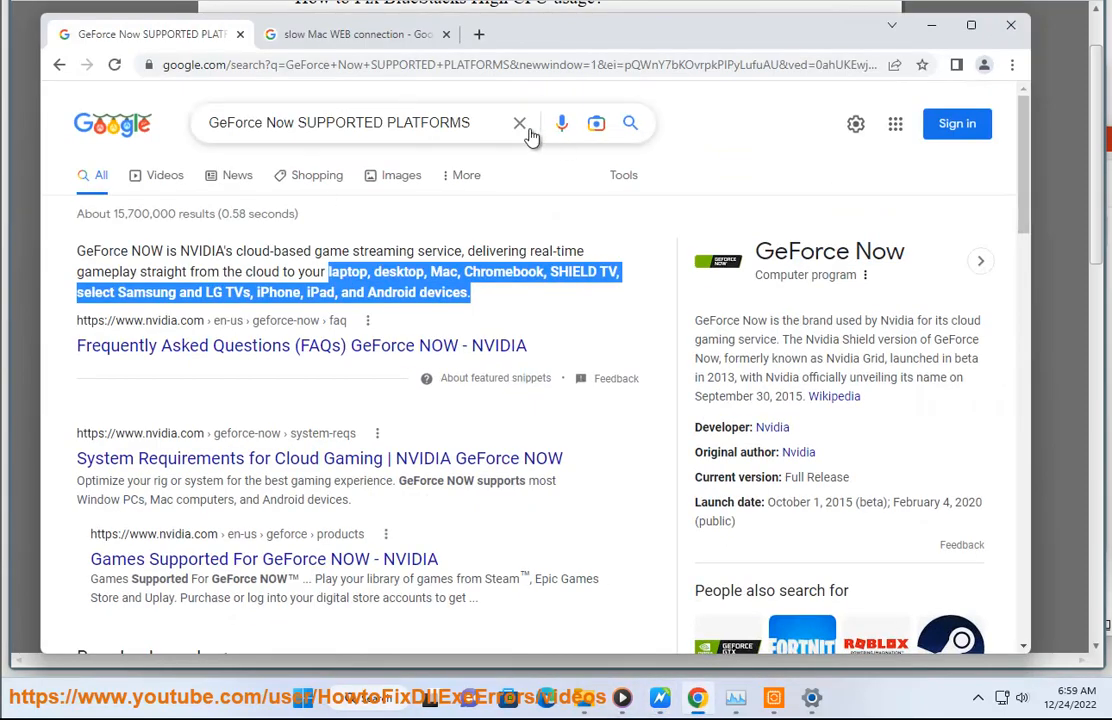
text(ENTER)
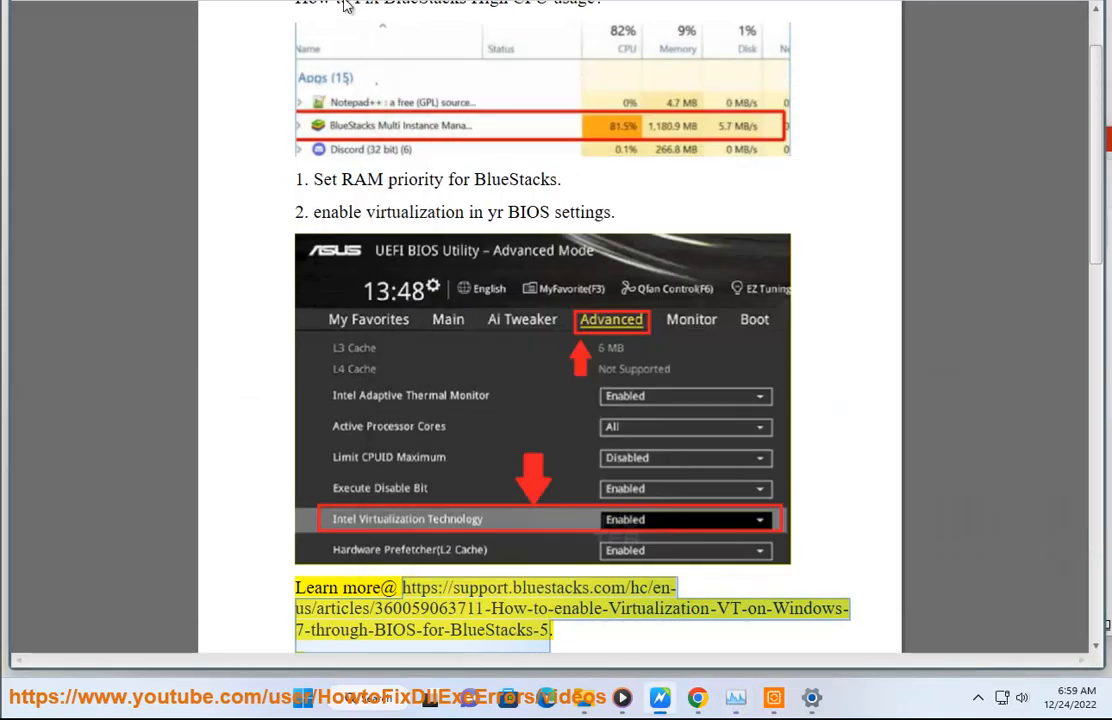
mouse_move(616, 396)
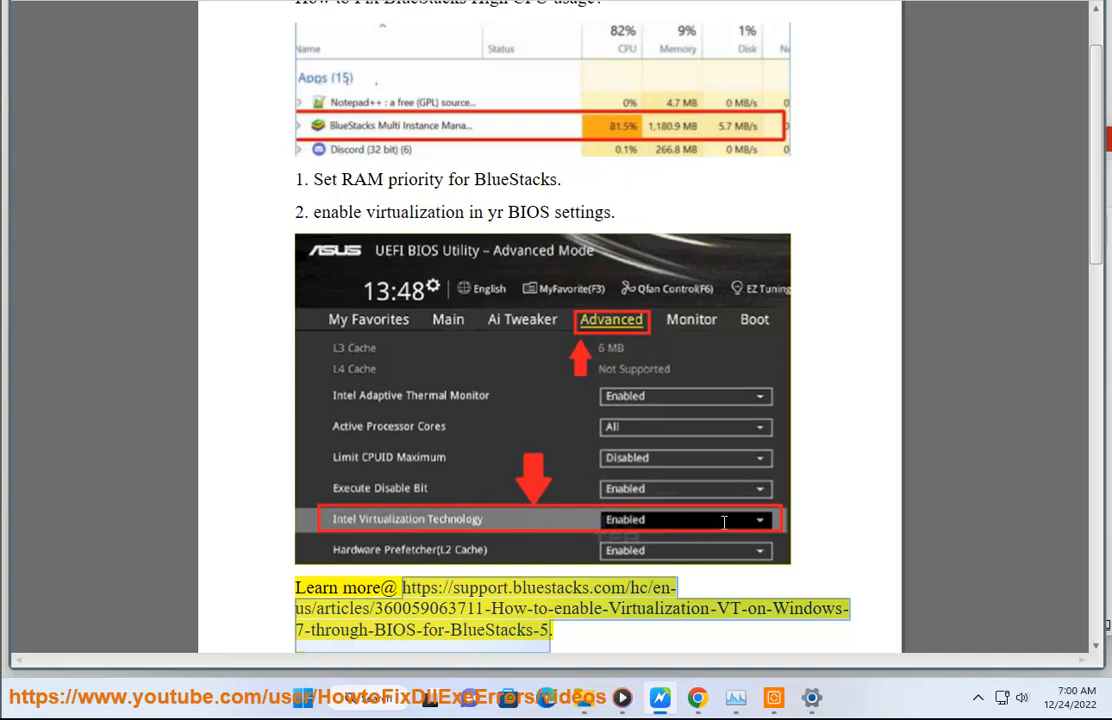
Scroll past the BIOS screenshot to fixes 3 and 4: Update BlueStacks and Disable background apps via WTM.
scroll(down, 3)
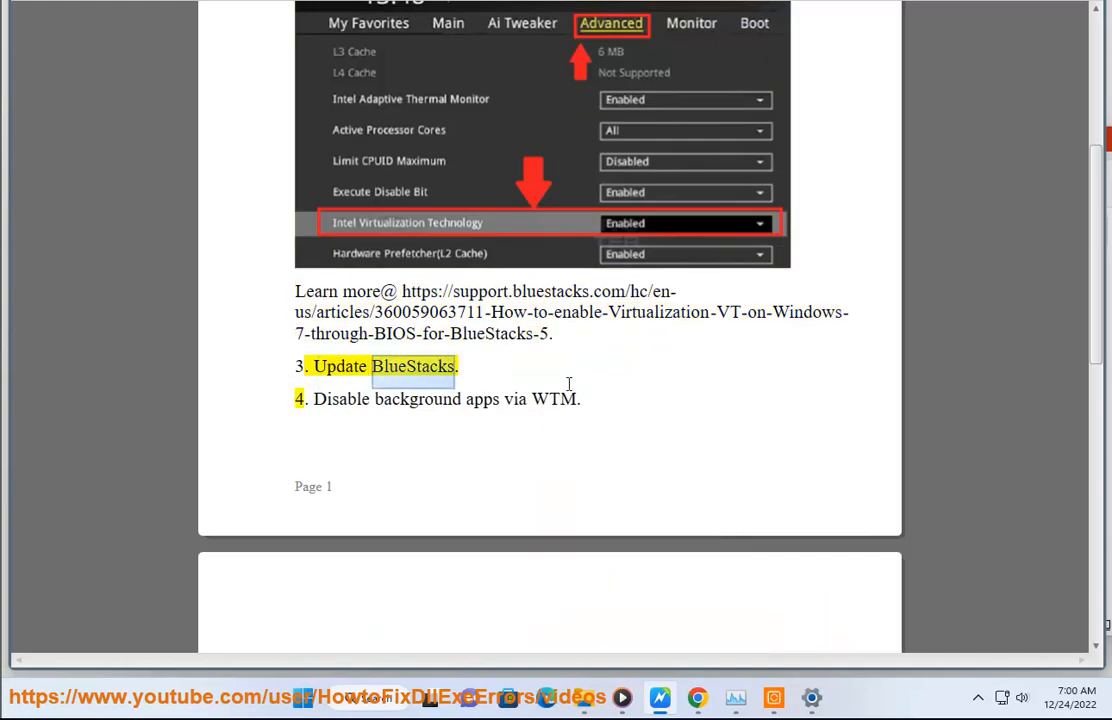